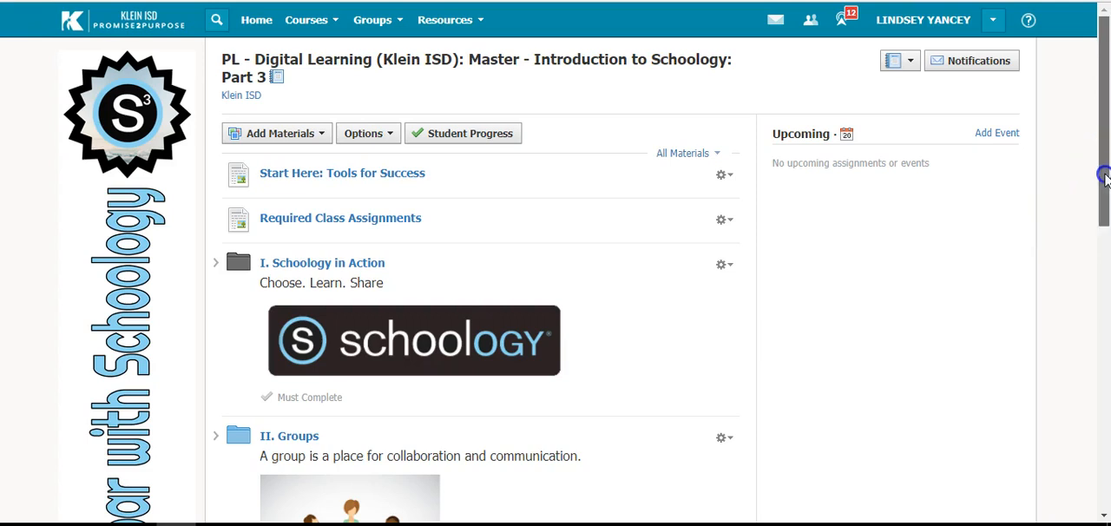
# Browse the materials list and view the Start Here: Tools for Success page
pyautogui.scroll(-3)
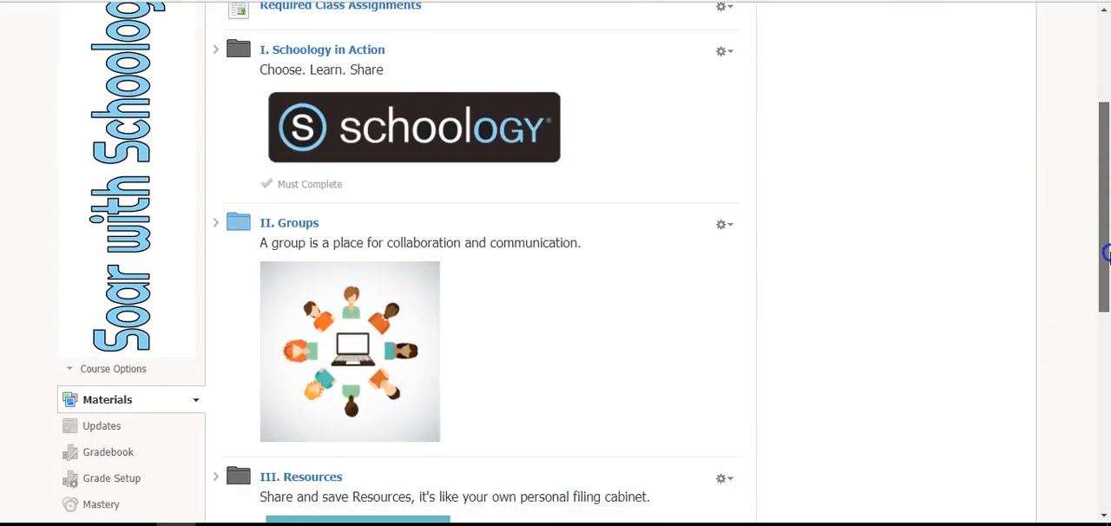
pyautogui.scroll(-3)
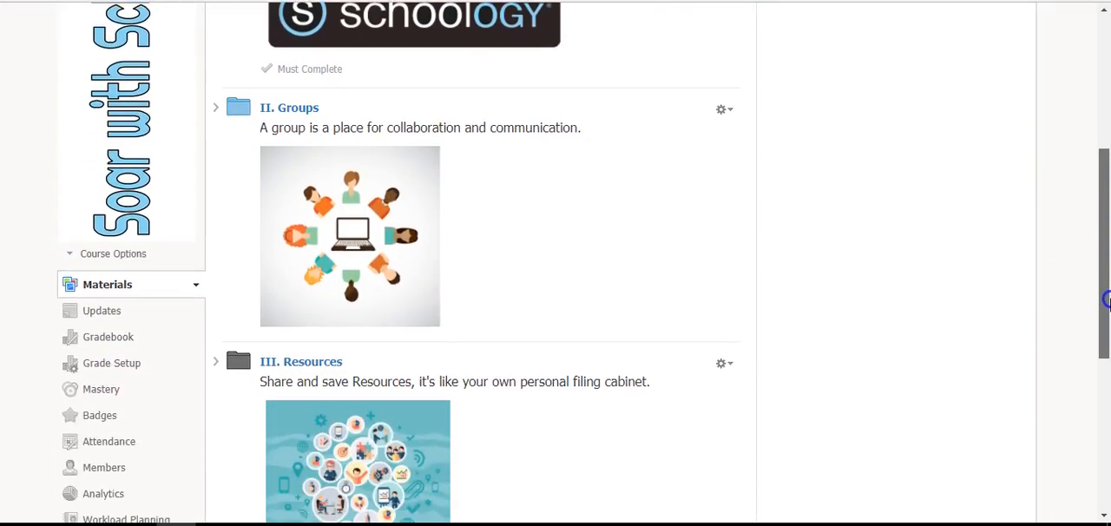
pyautogui.scroll(-3)
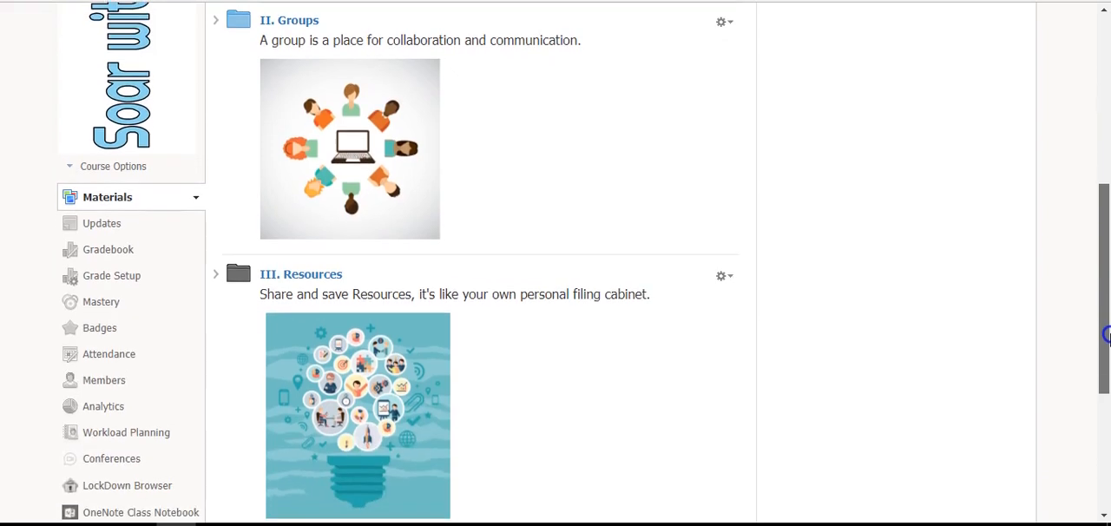
pyautogui.scroll(3)
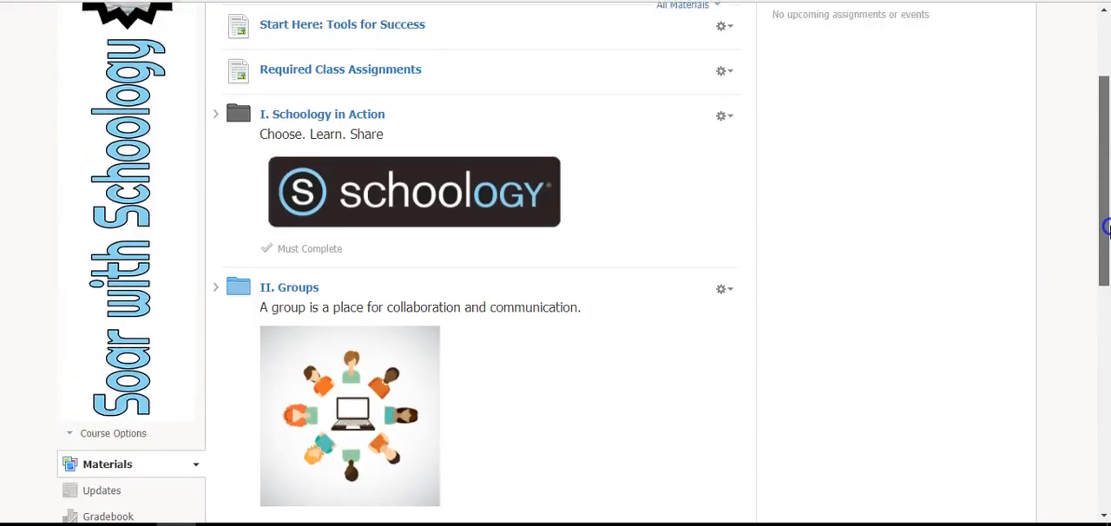
pyautogui.scroll(3)
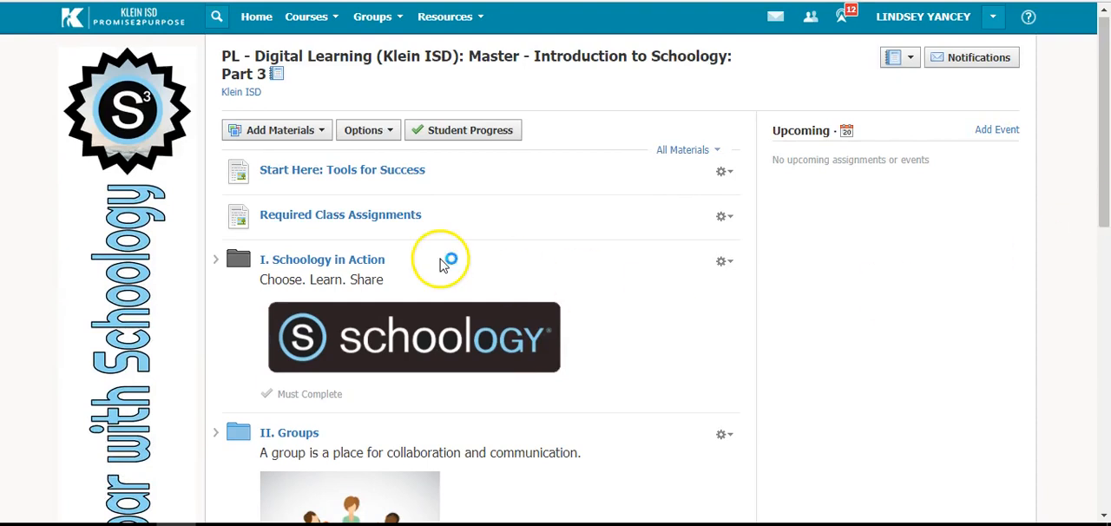
pyautogui.moveTo(373, 170)
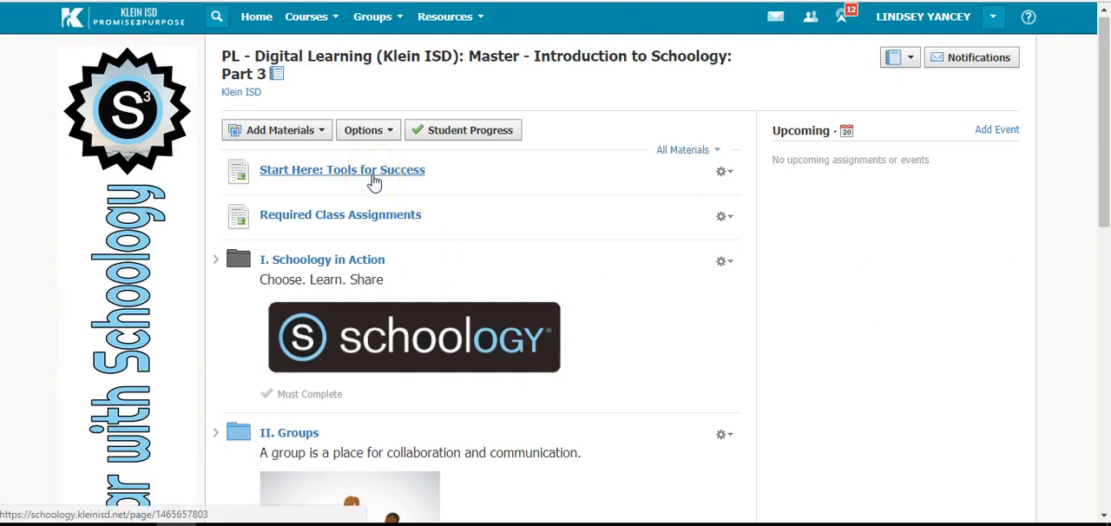
pyautogui.moveTo(385, 417)
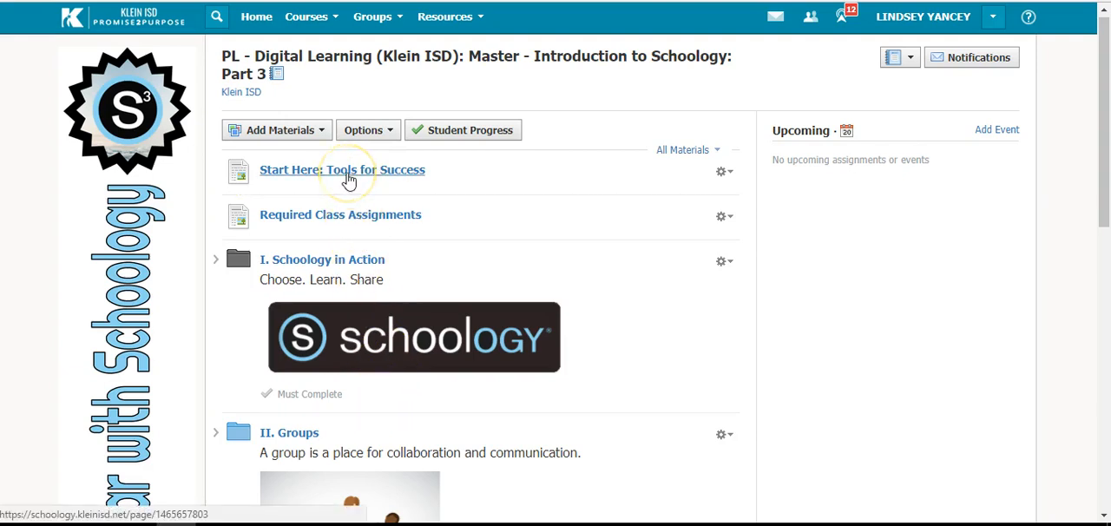
pyautogui.click(343, 170)
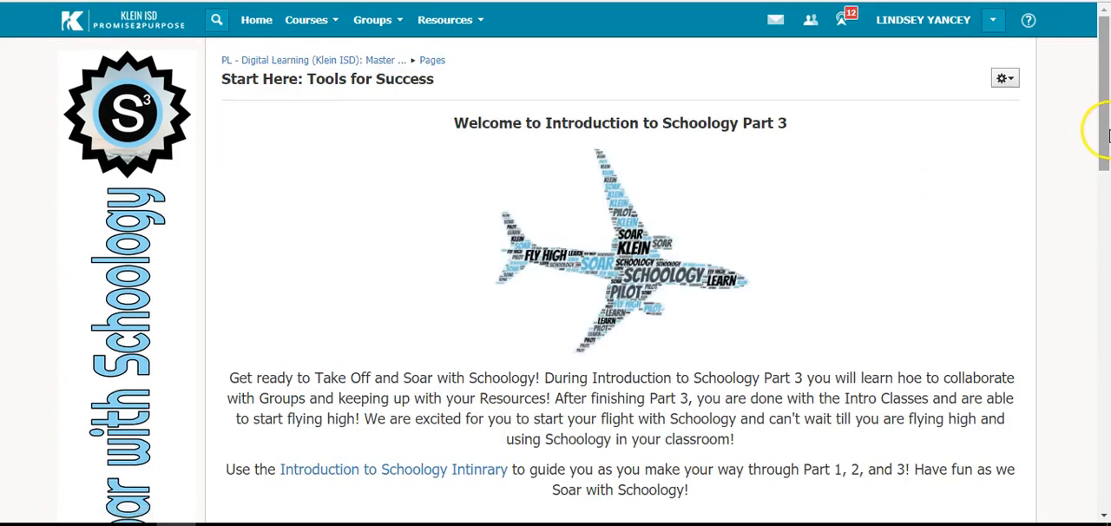
pyautogui.scroll(-3)
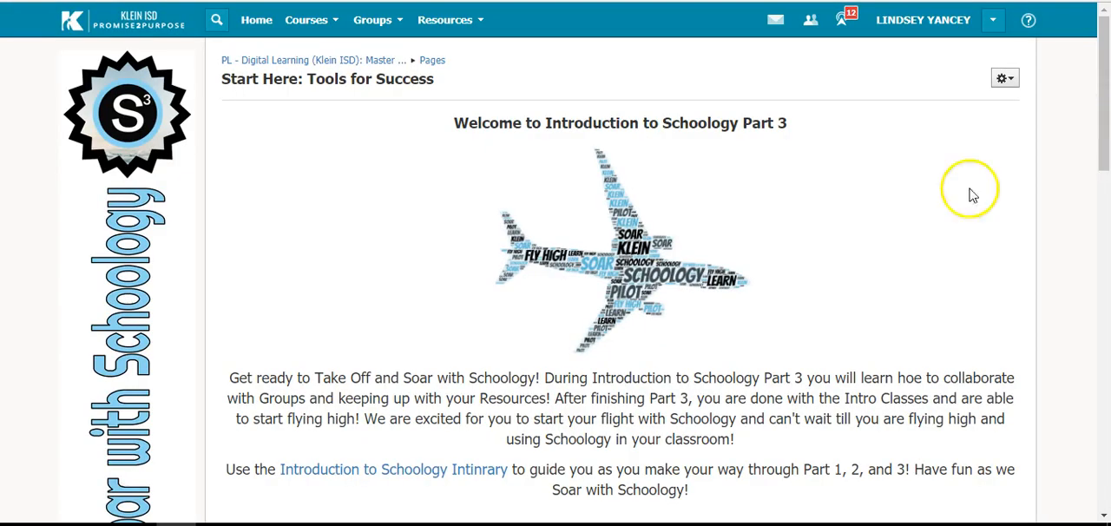
pyautogui.moveTo(337, 78)
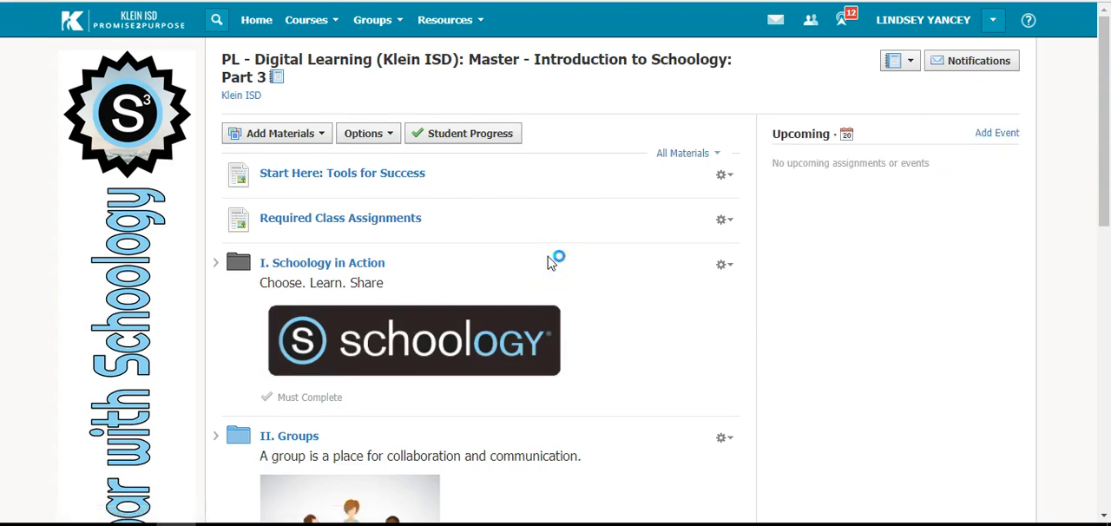
pyautogui.moveTo(382, 234)
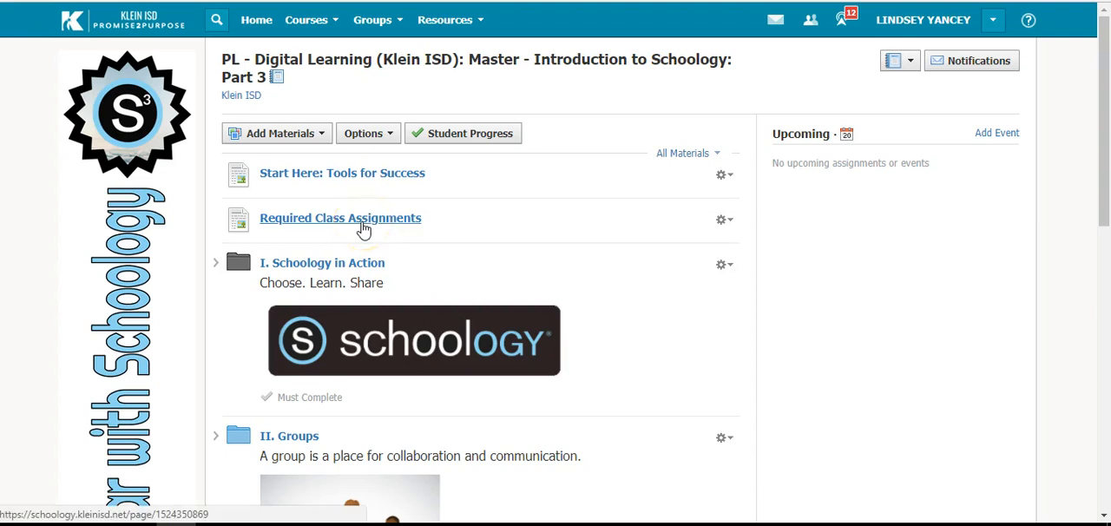
# View the Required Class Assignments page, then return to the course materials list
pyautogui.click(341, 219)
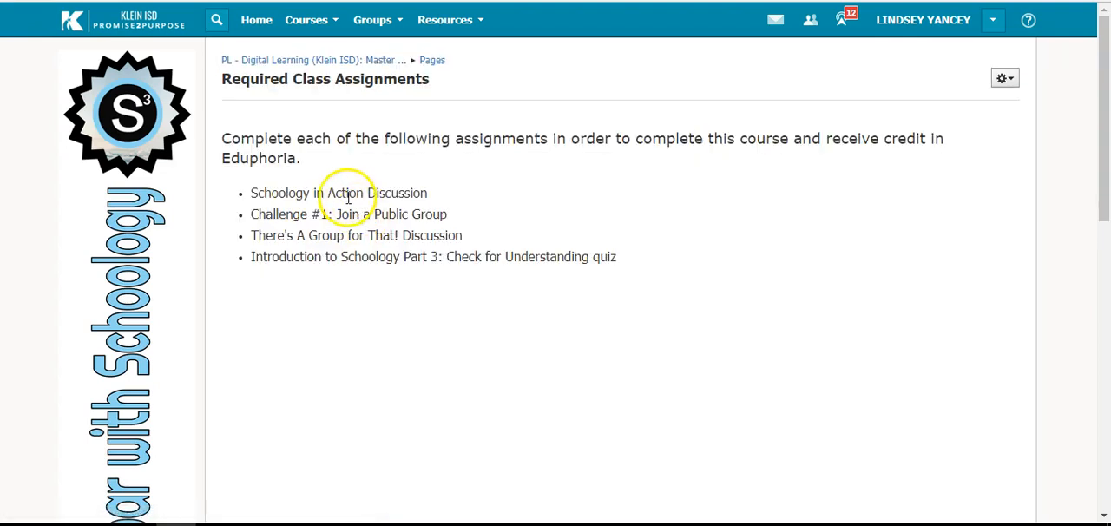
pyautogui.moveTo(348, 192)
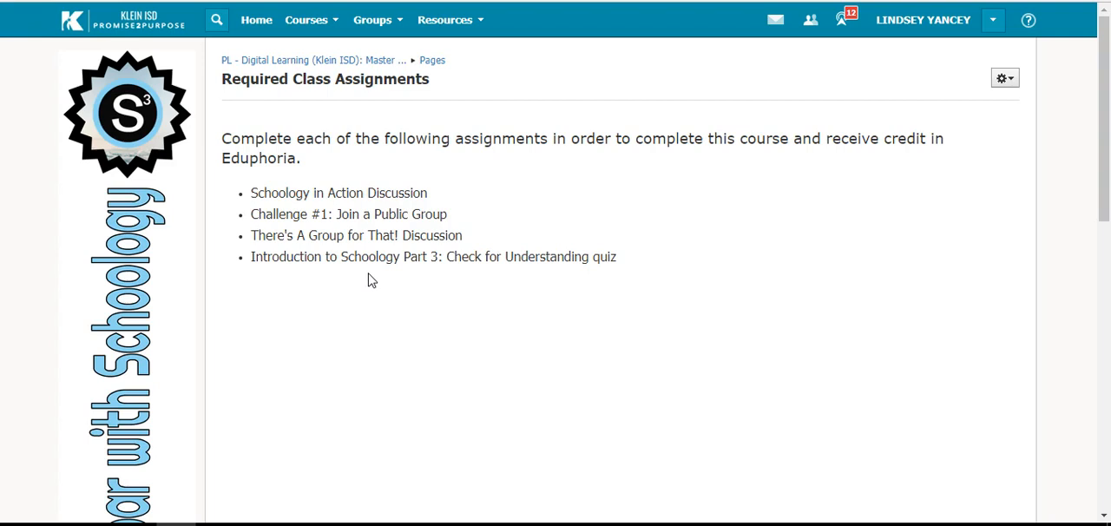
pyautogui.moveTo(379, 253)
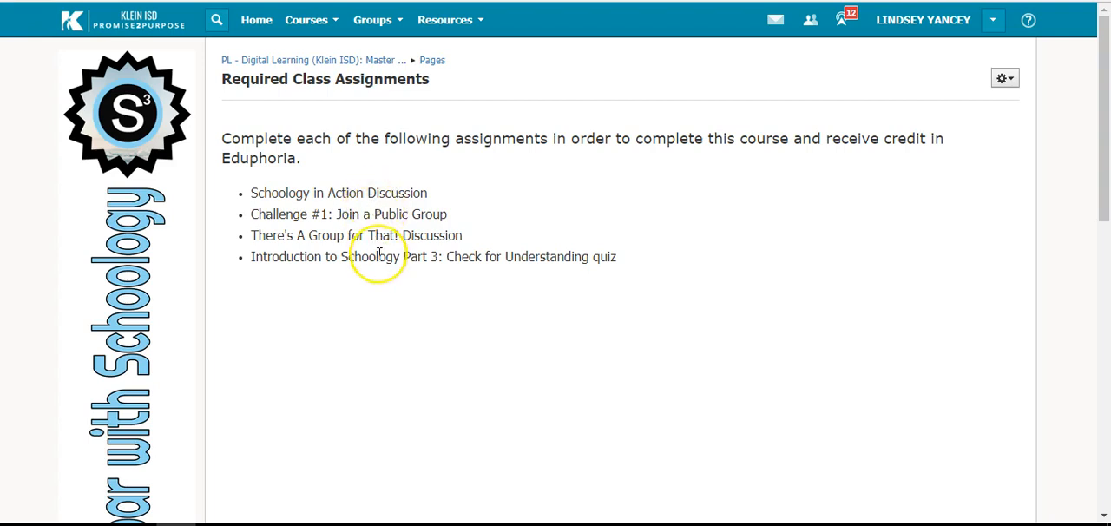
pyautogui.moveTo(378, 253)
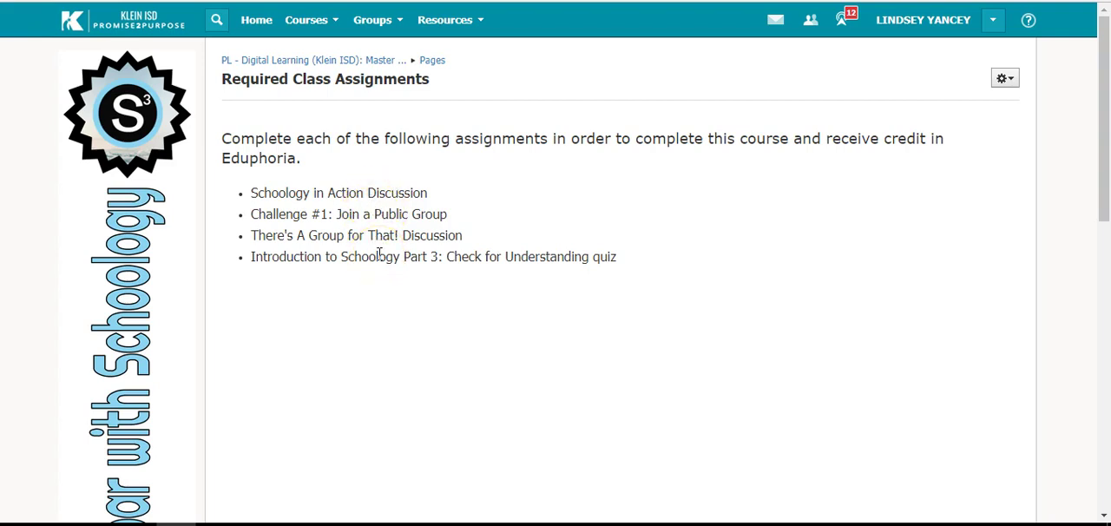
pyautogui.moveTo(358, 188)
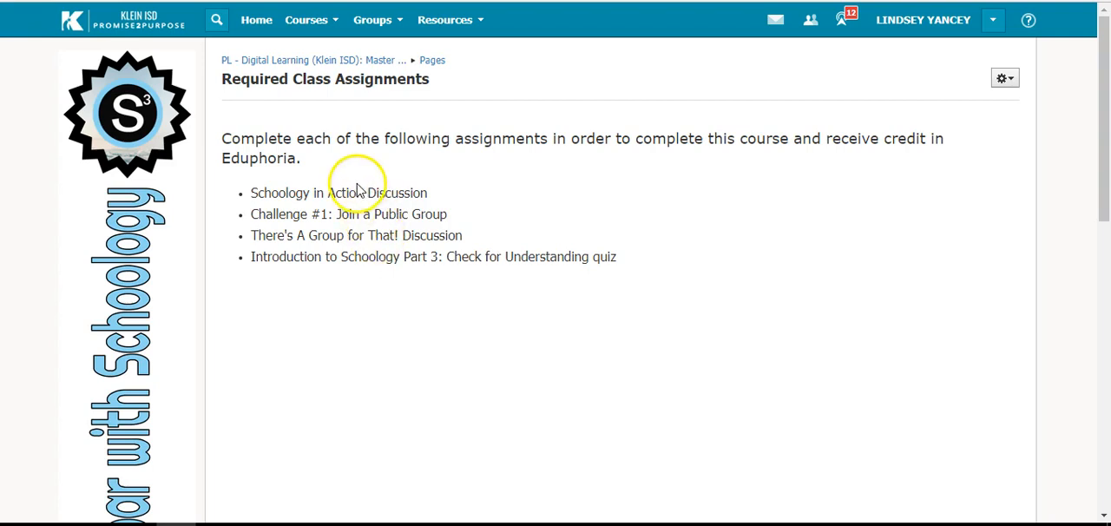
pyautogui.moveTo(319, 59)
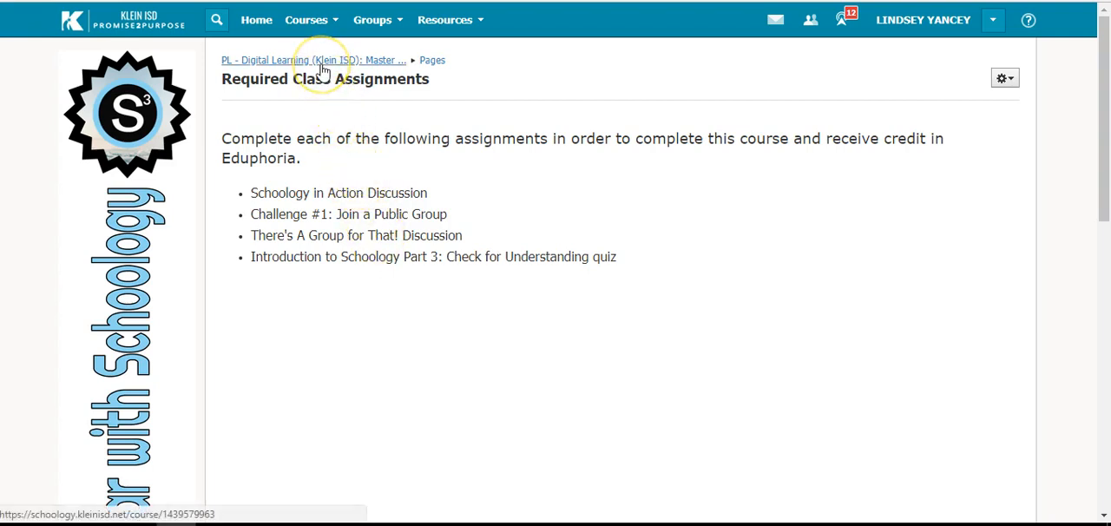
pyautogui.click(313, 59)
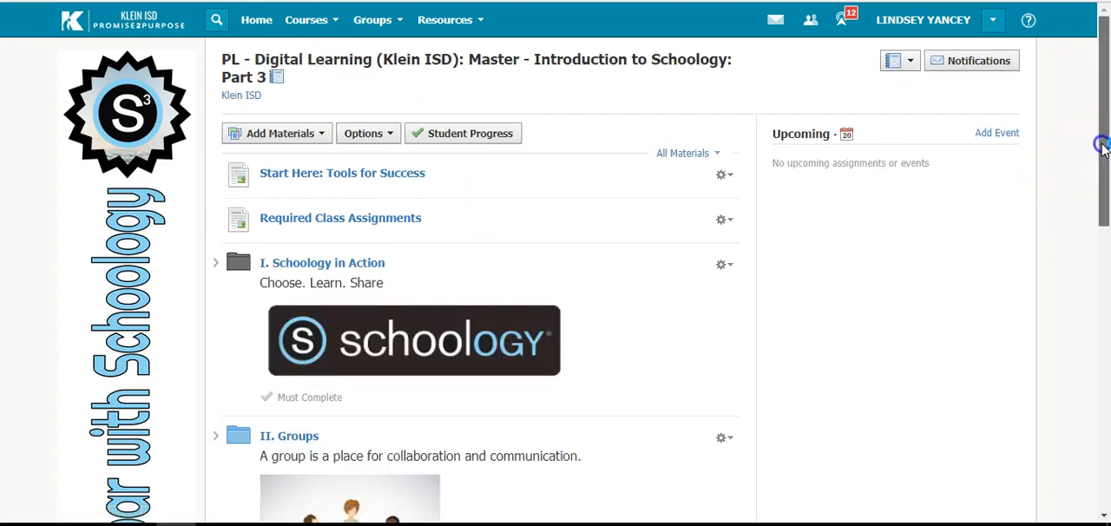
pyautogui.scroll(-3)
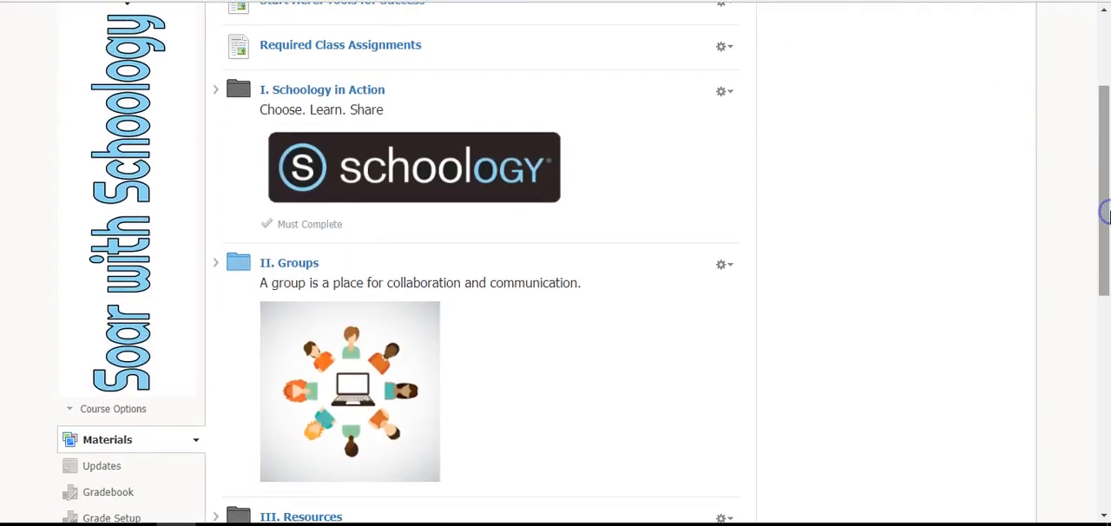
pyautogui.moveTo(478, 177)
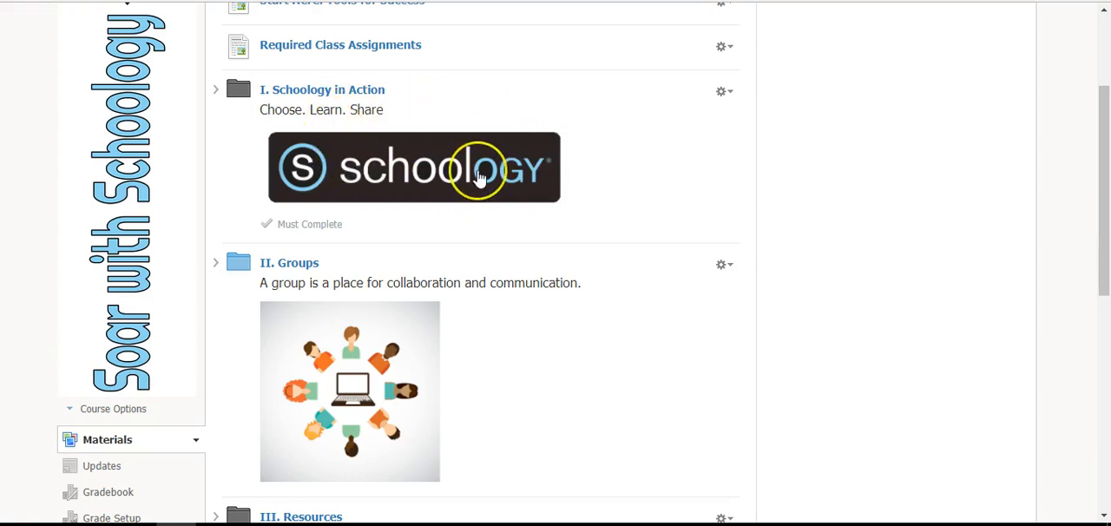
pyautogui.moveTo(480, 177)
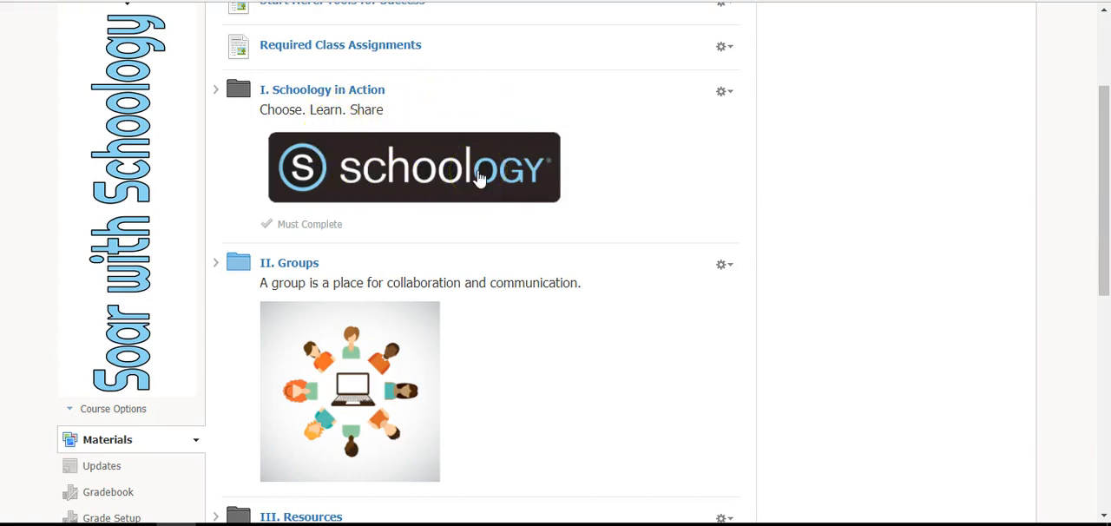
pyautogui.moveTo(295, 128)
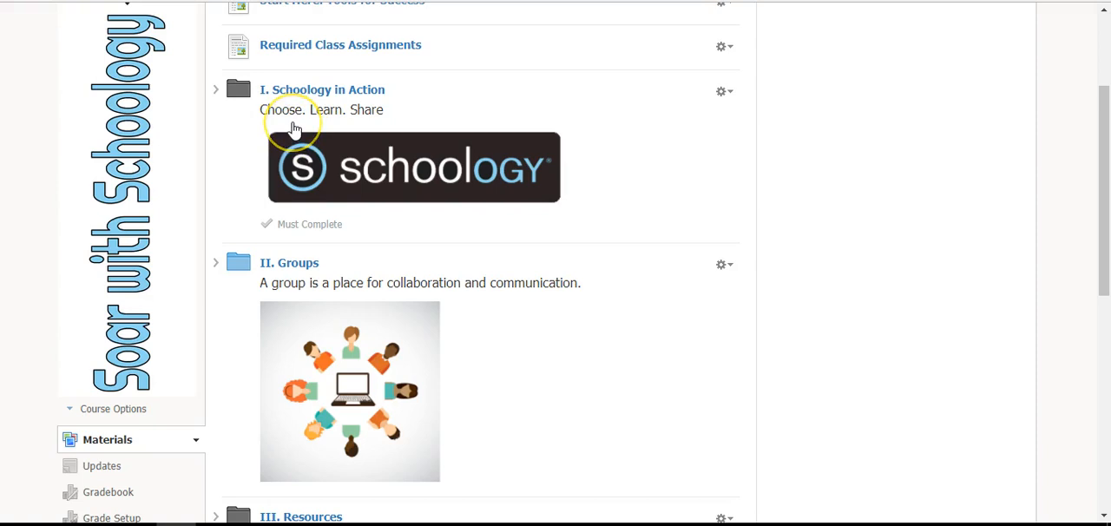
pyautogui.moveTo(295, 121)
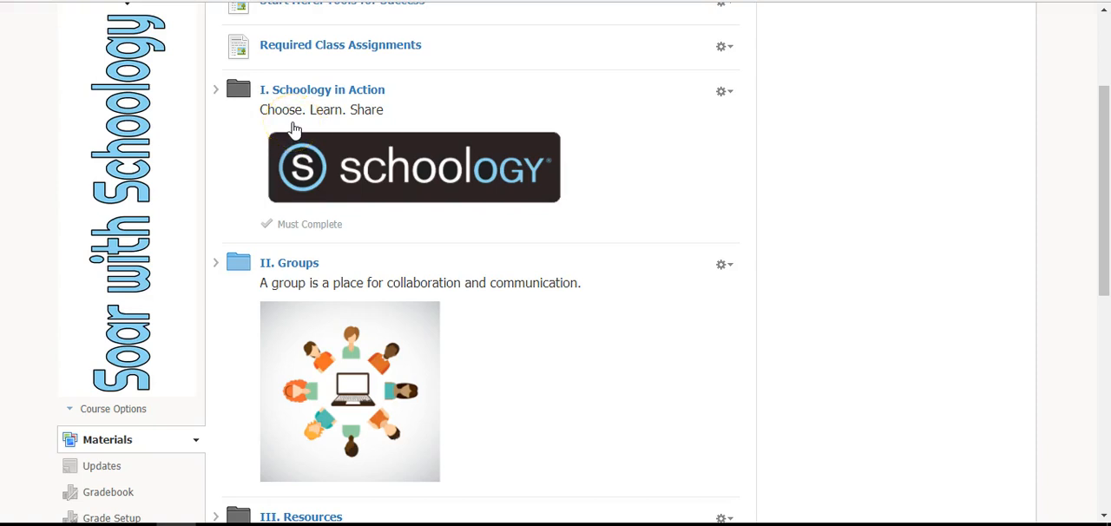
pyautogui.moveTo(386, 120)
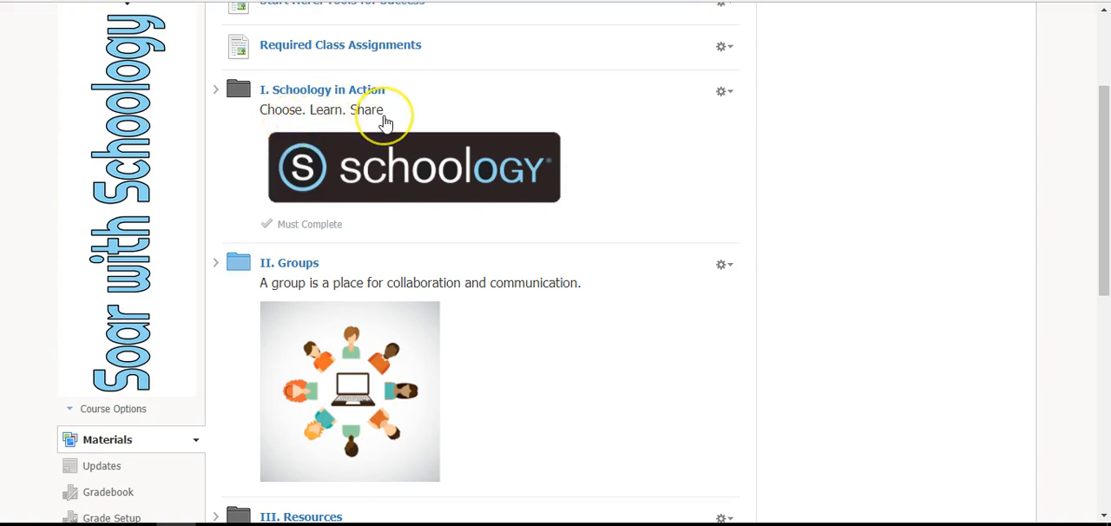
pyautogui.moveTo(386, 120)
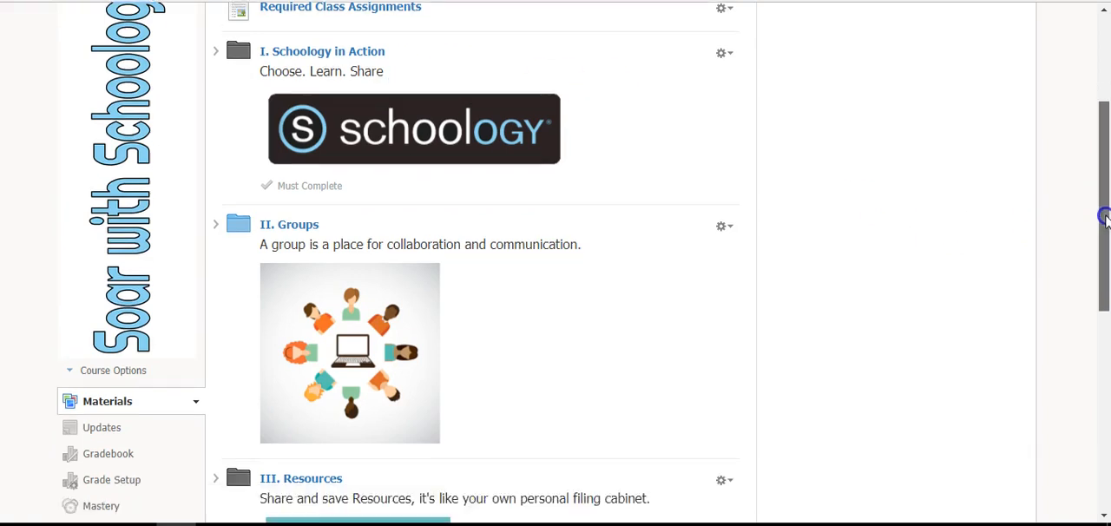
pyautogui.scroll(-3)
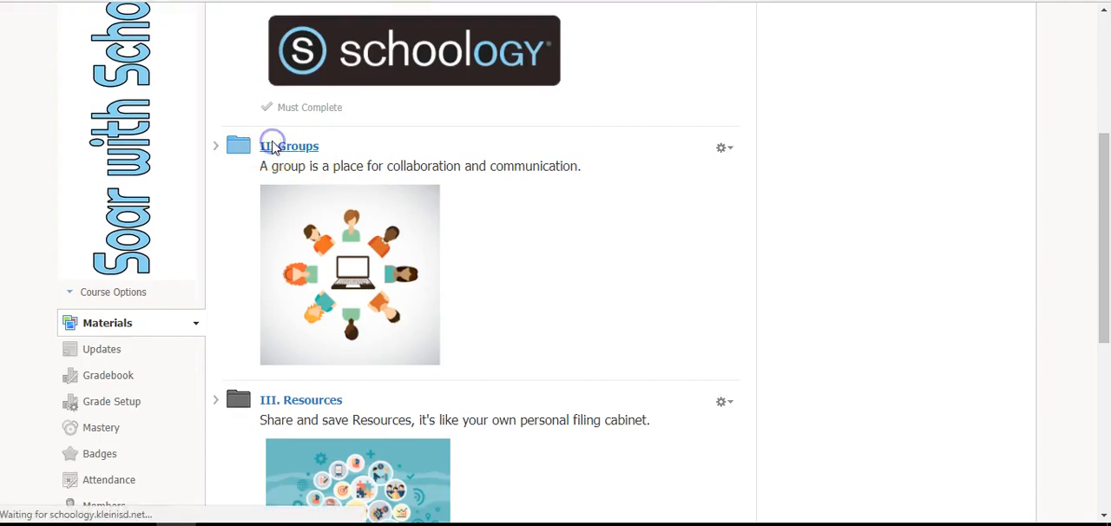
# Enter the II. Groups folder and bring up its What is a Group? page
pyautogui.click(288, 146)
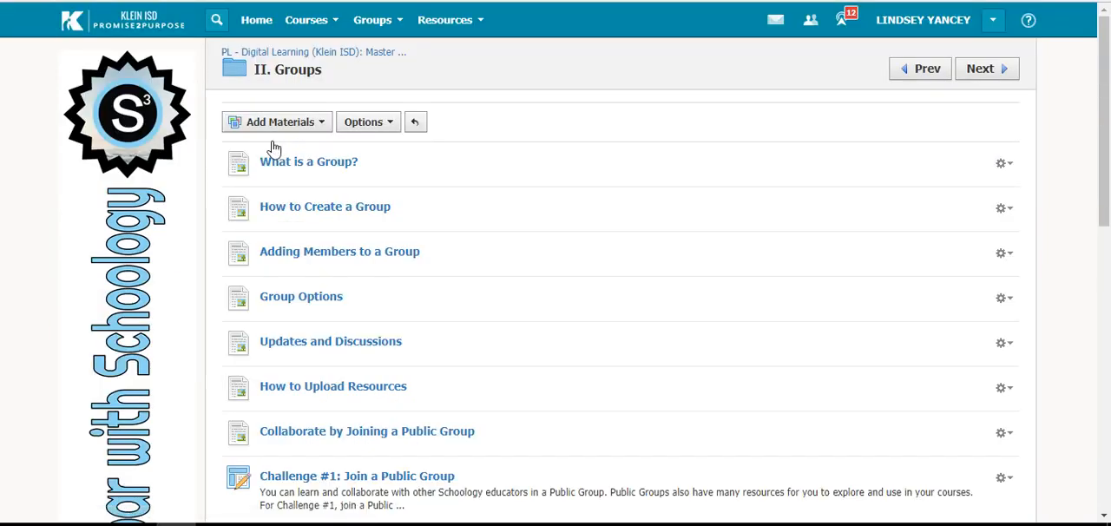
pyautogui.moveTo(333, 480)
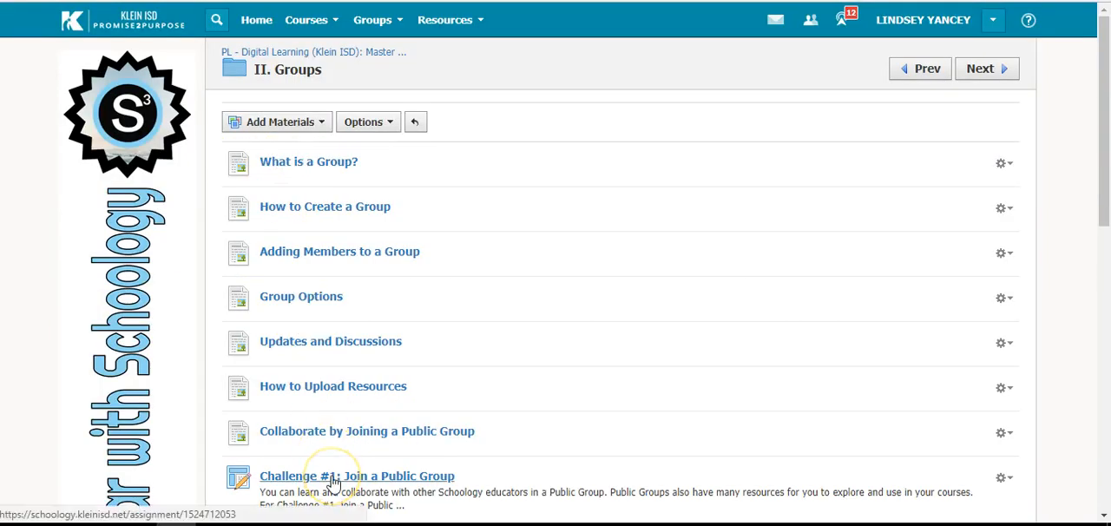
pyautogui.moveTo(337, 173)
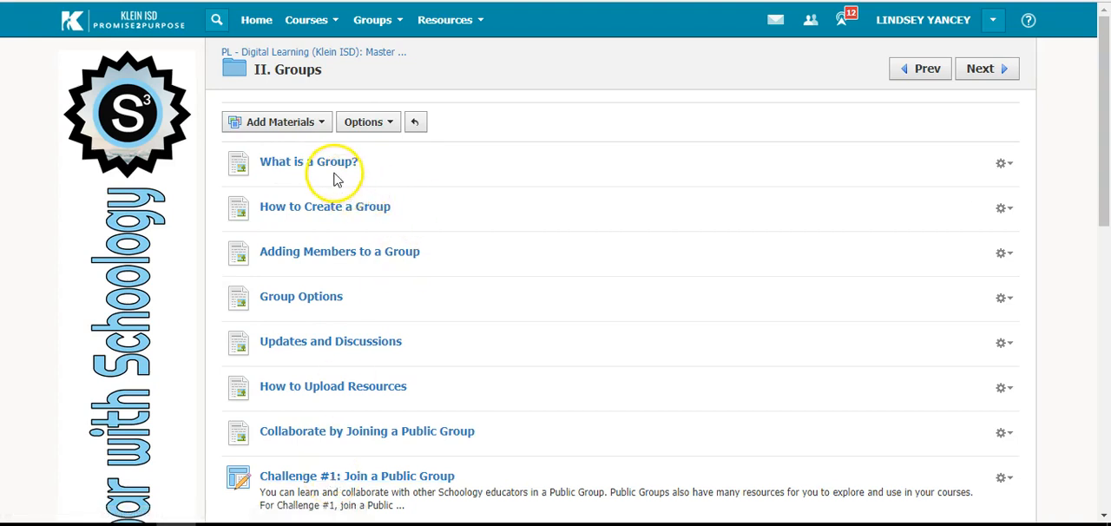
pyautogui.moveTo(337, 177)
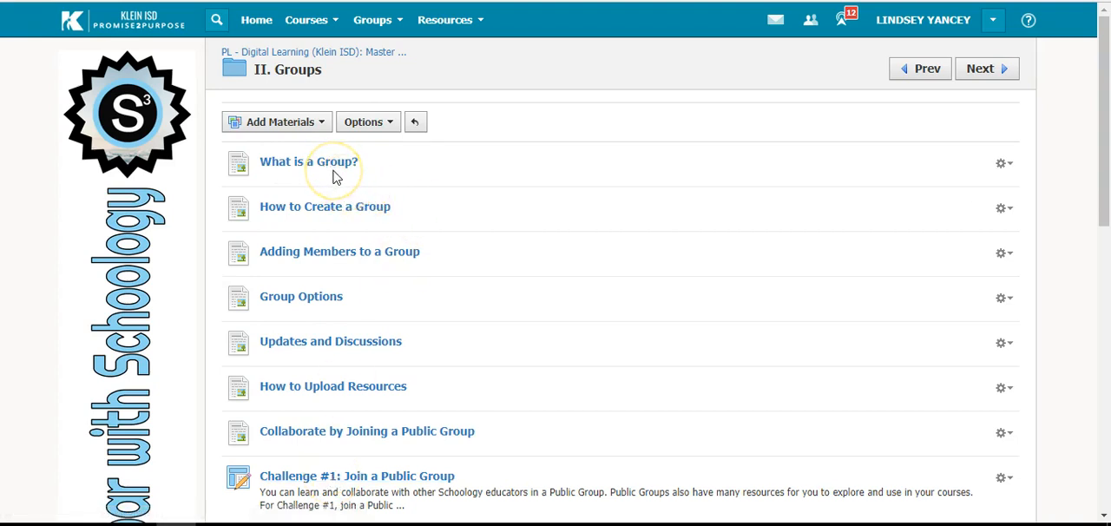
pyautogui.click(309, 161)
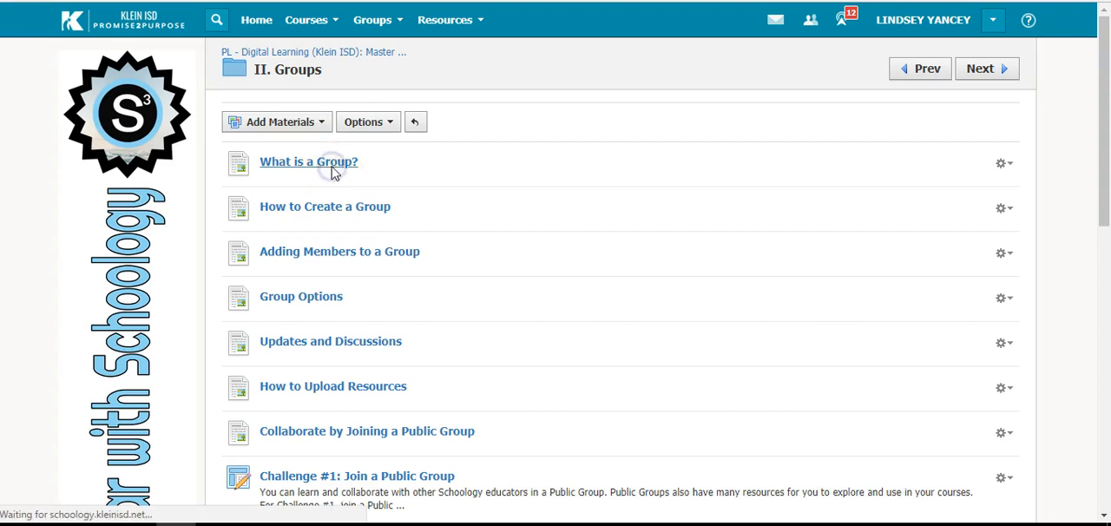
pyautogui.click(310, 162)
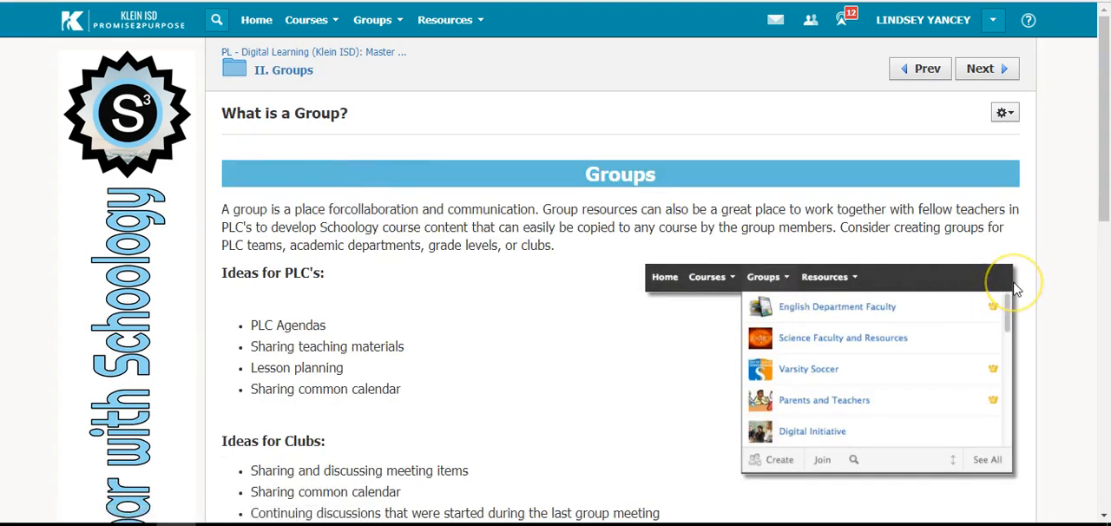
pyautogui.moveTo(1021, 216)
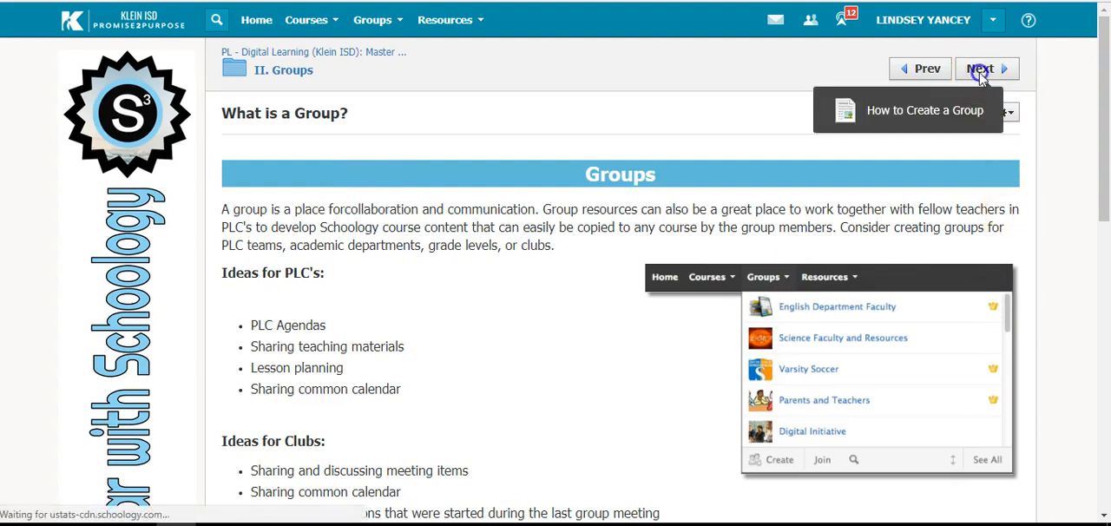
# Go forward to How to Create a Group with Next, then back to What is a Group? with Prev
pyautogui.click(986, 70)
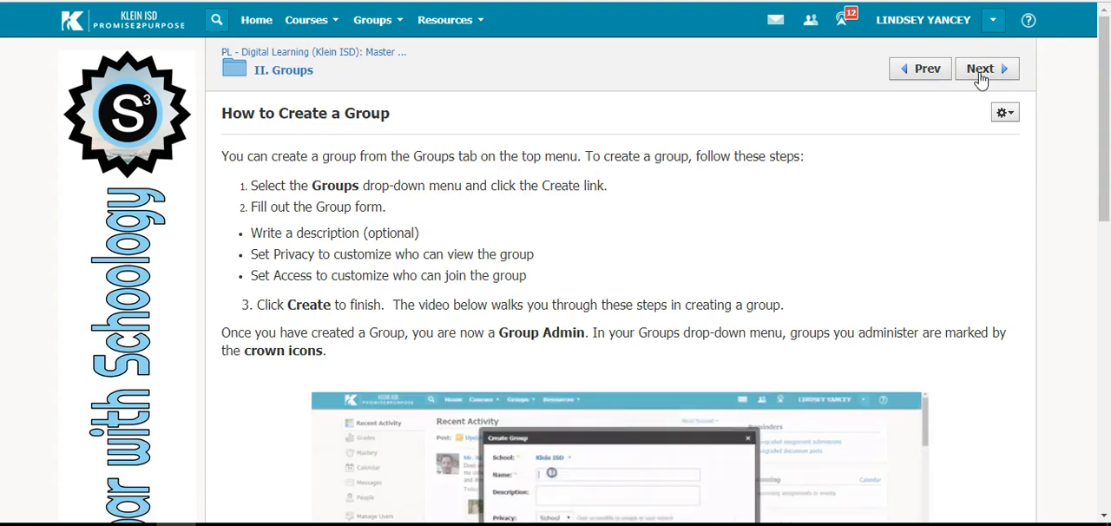
pyautogui.click(921, 70)
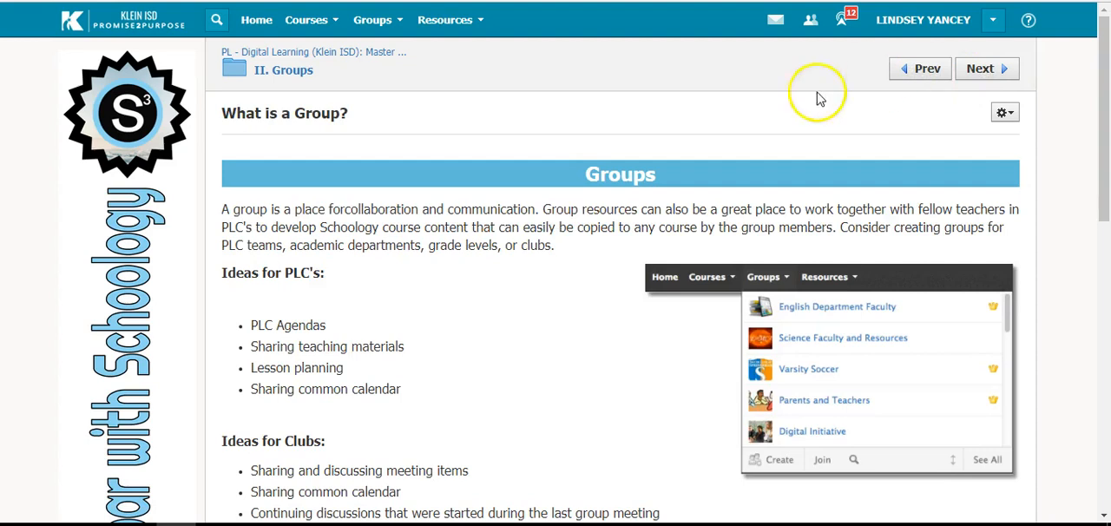
pyautogui.moveTo(338, 73)
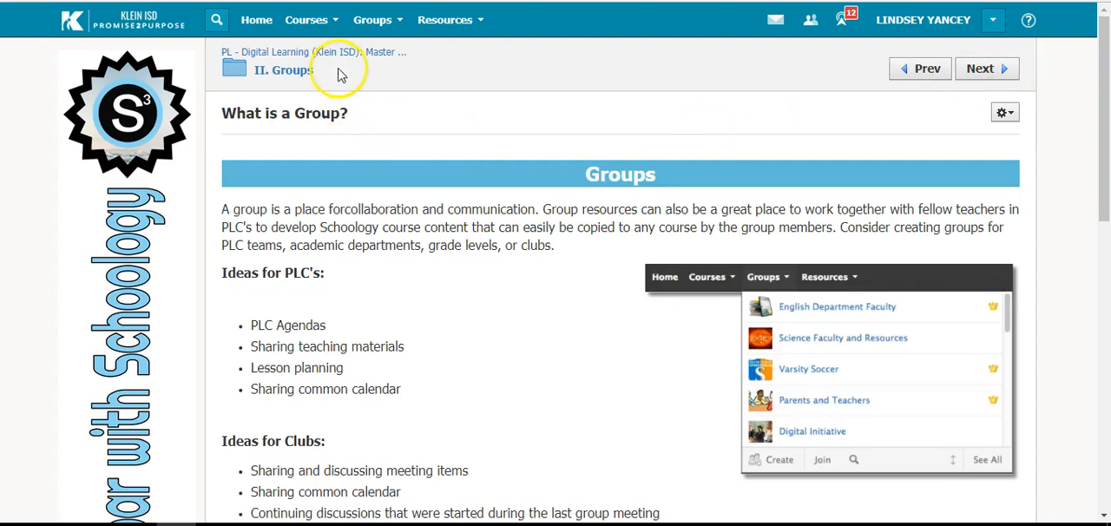
# Return to the Part 3 materials list via the breadcrumb and expand II. Groups to show its ten items
pyautogui.click(316, 52)
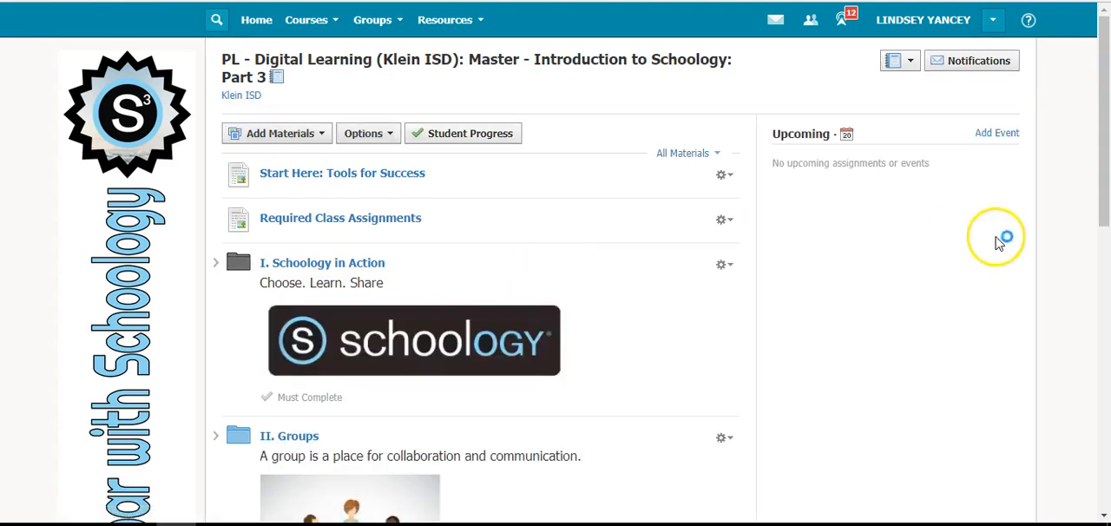
pyautogui.scroll(-3)
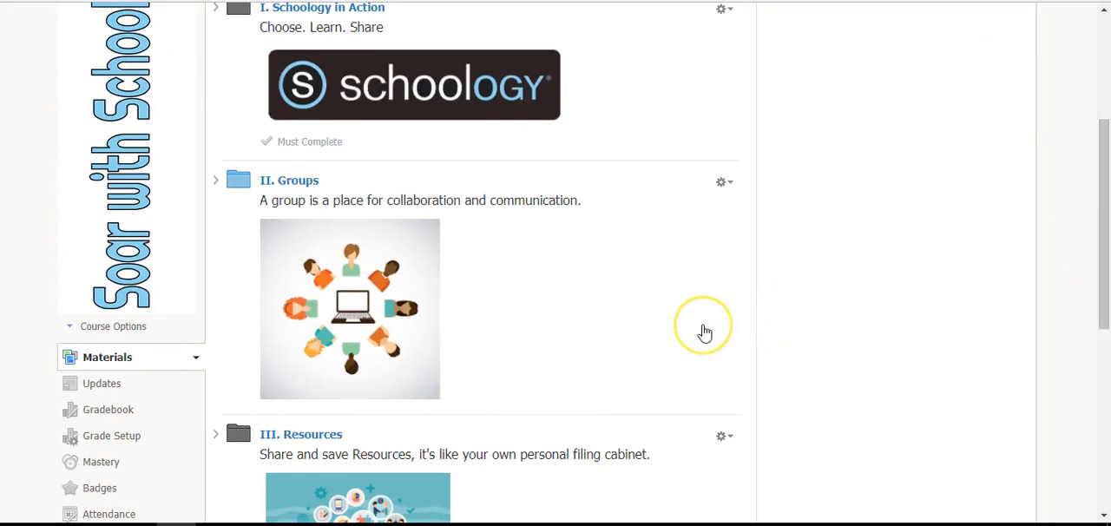
pyautogui.moveTo(705, 333)
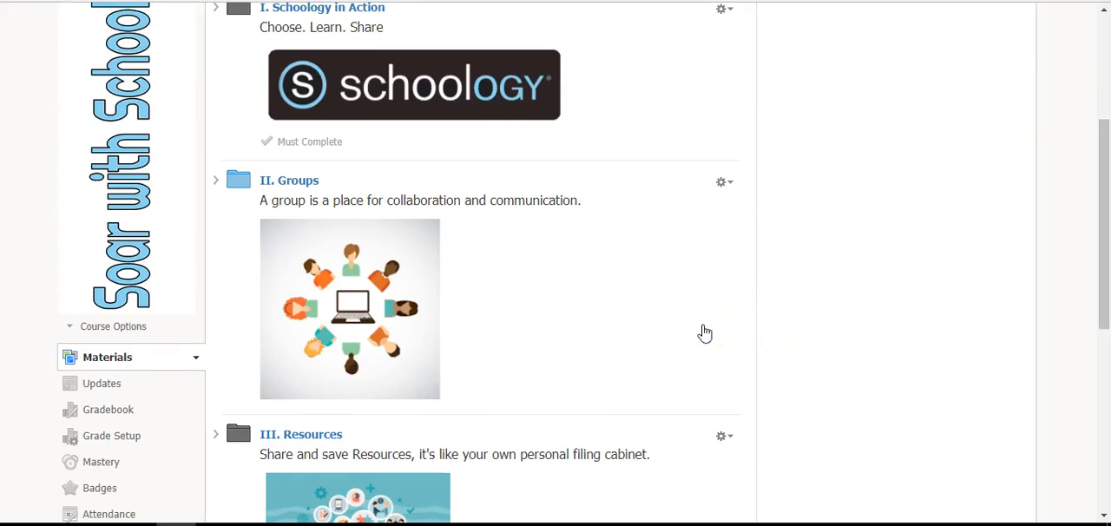
pyautogui.moveTo(216, 184)
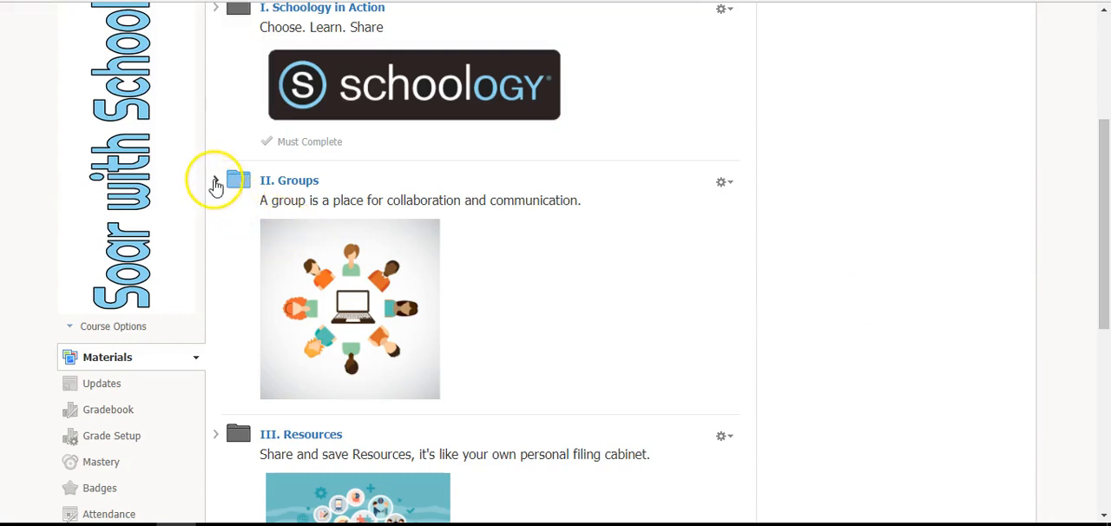
pyautogui.click(215, 180)
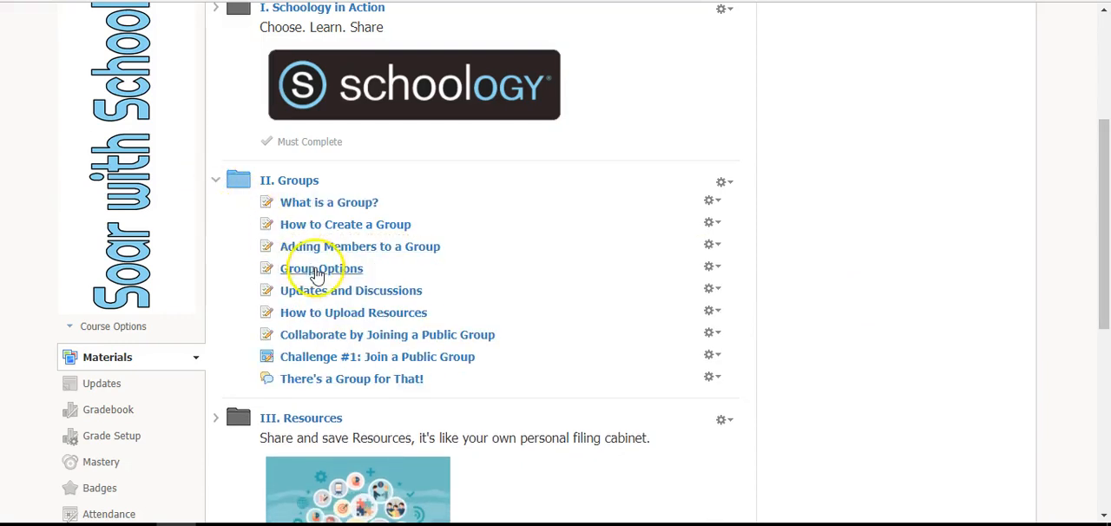
pyautogui.moveTo(330, 299)
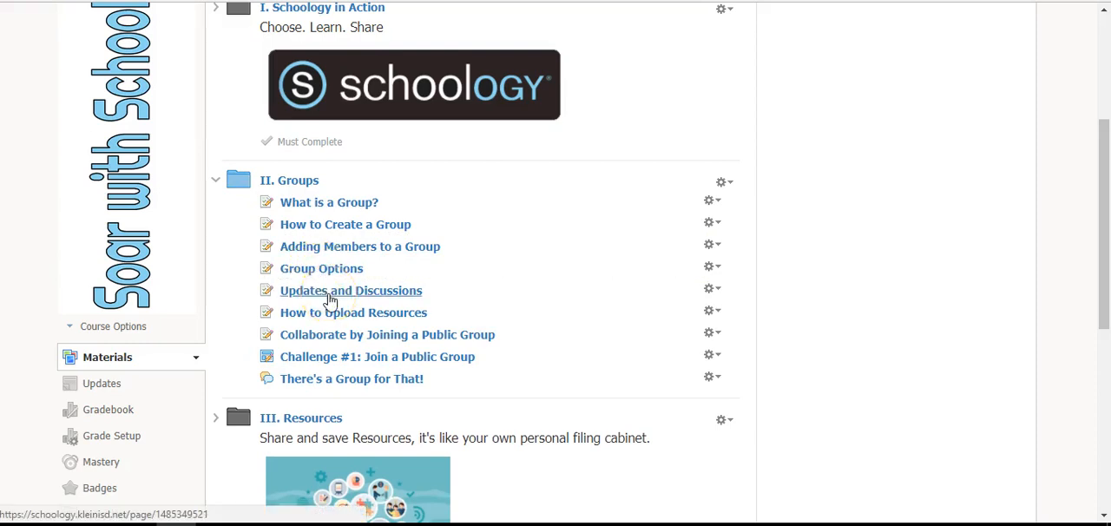
pyautogui.moveTo(1102, 215)
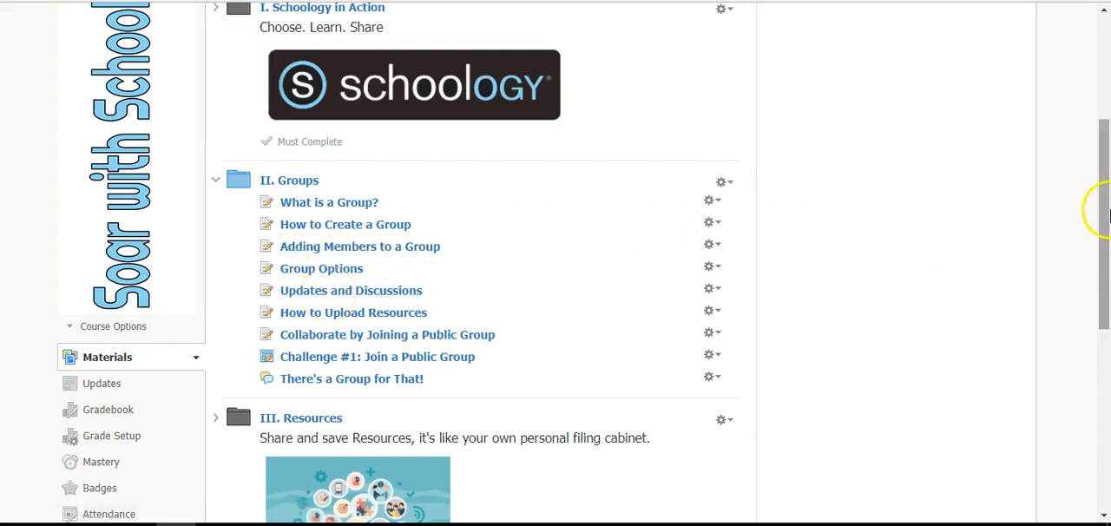
pyautogui.scroll(-3)
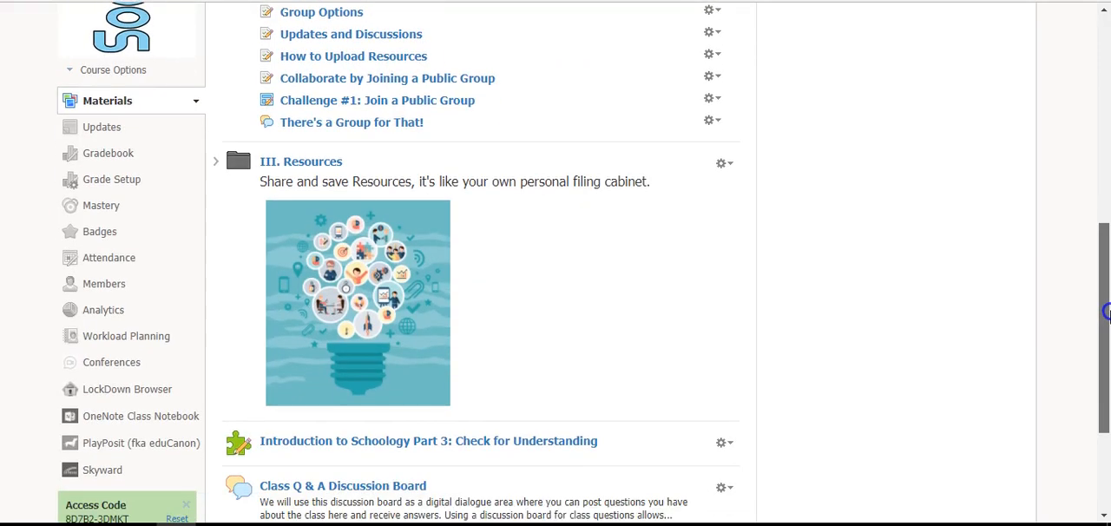
pyautogui.scroll(-3)
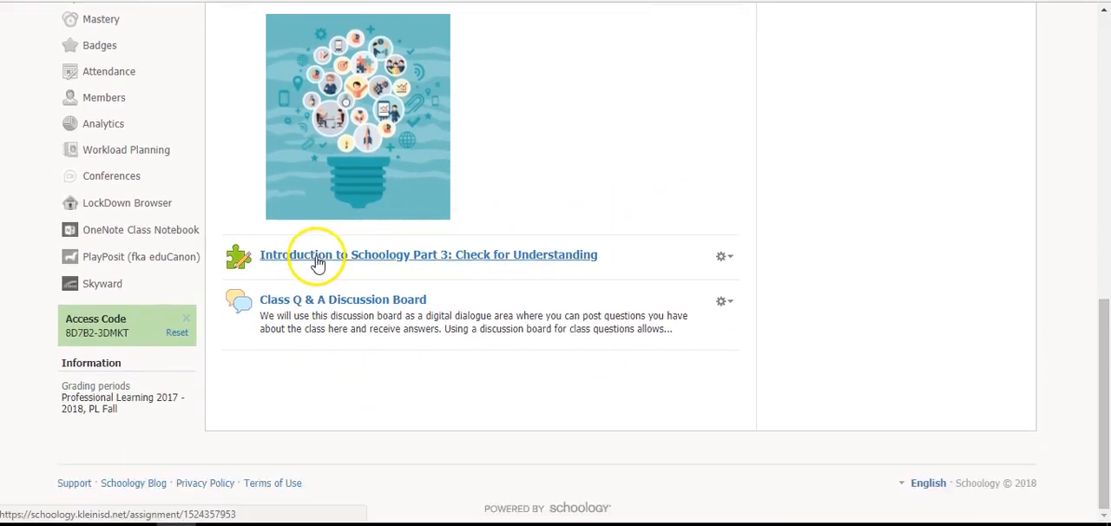
pyautogui.moveTo(511, 261)
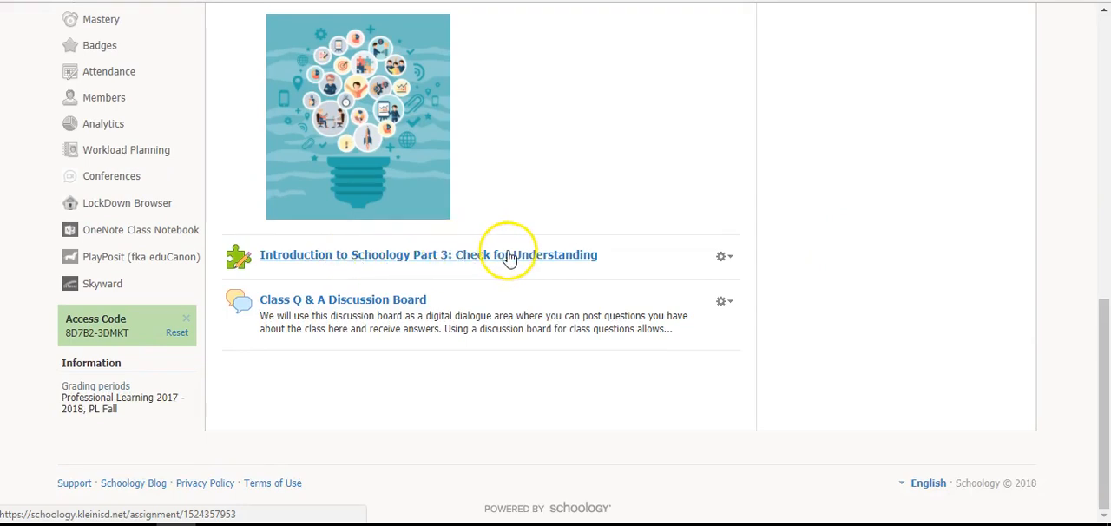
pyautogui.moveTo(511, 253)
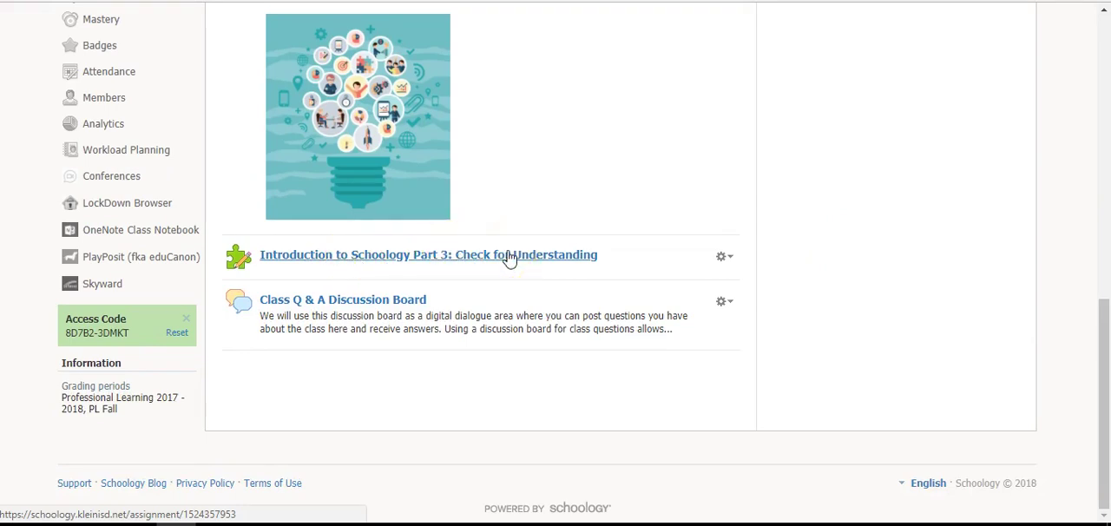
pyautogui.moveTo(310, 337)
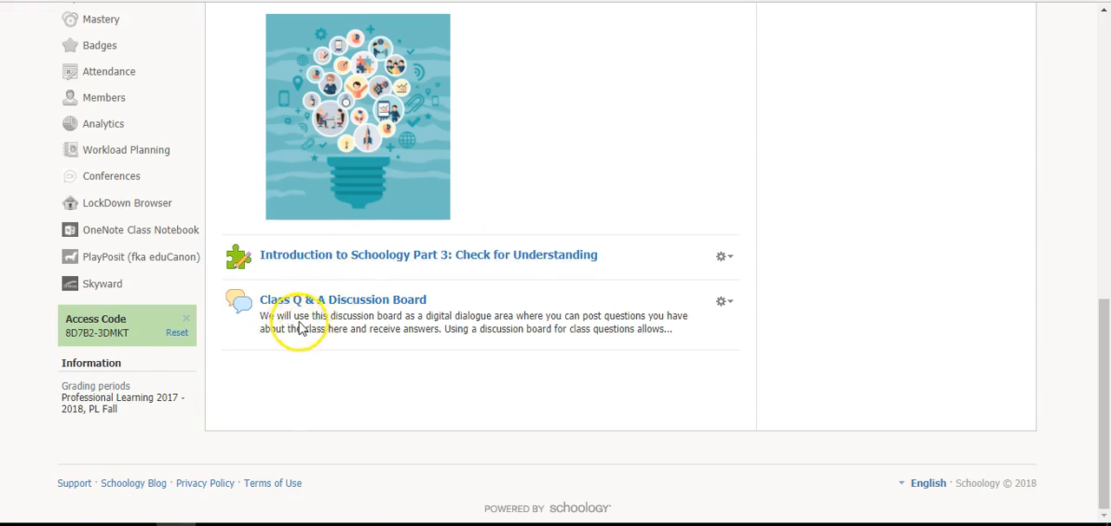
pyautogui.moveTo(390, 316)
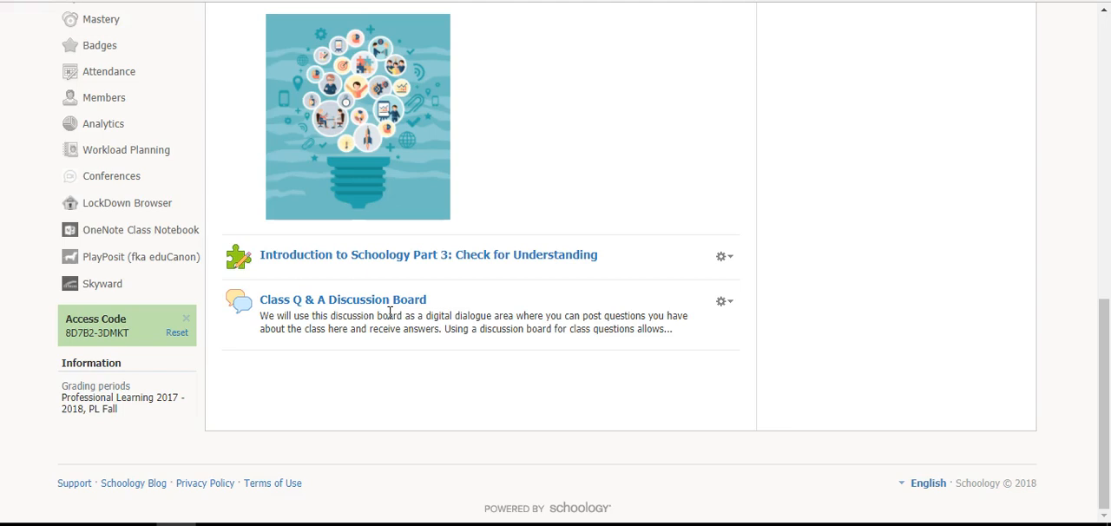
pyautogui.moveTo(1103, 396)
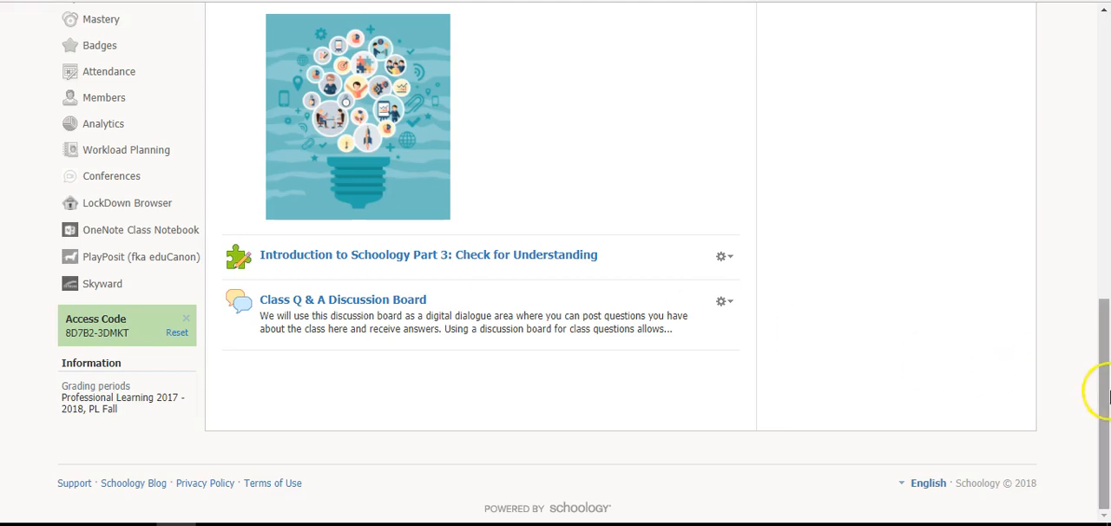
pyautogui.scroll(3)
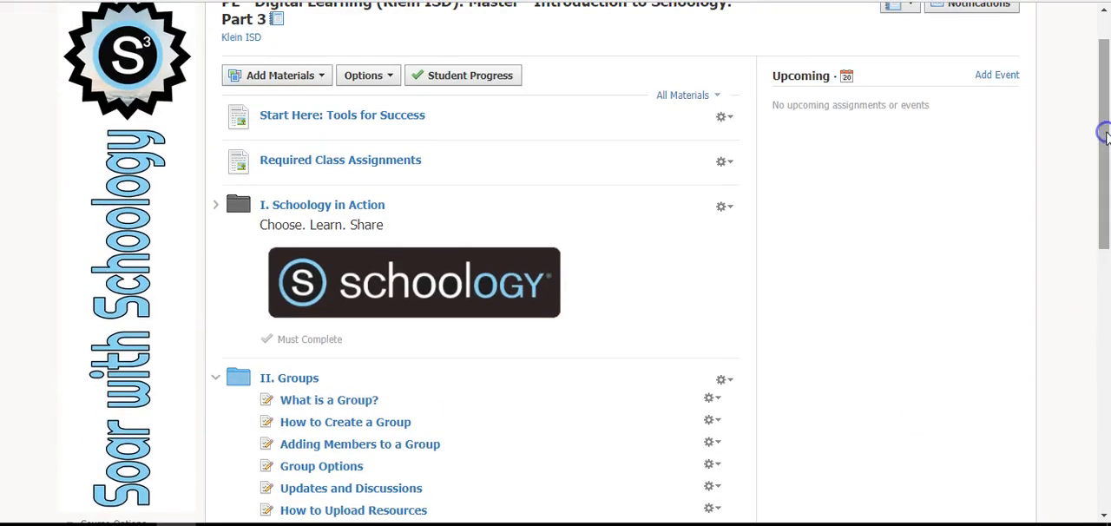
pyautogui.scroll(3)
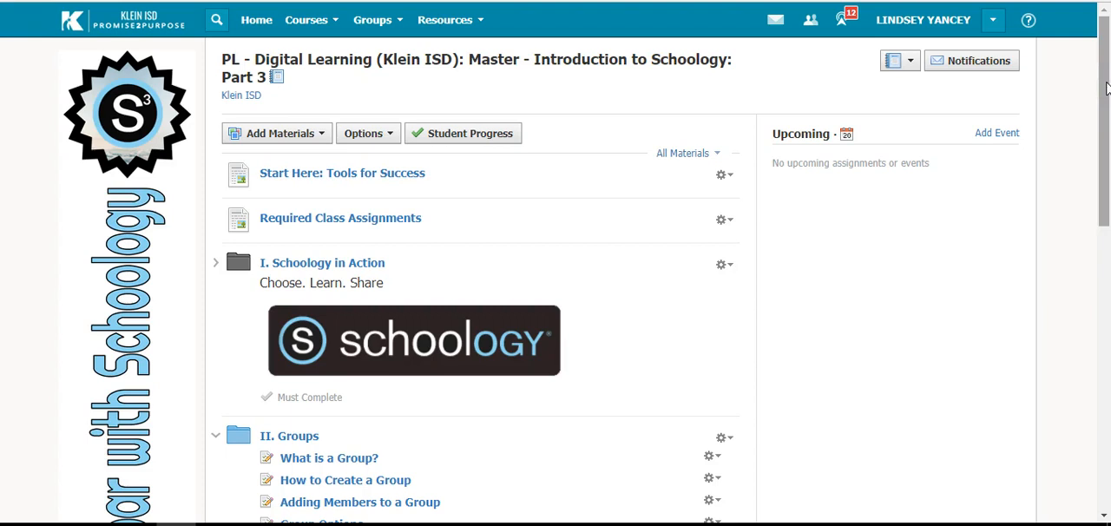
pyautogui.moveTo(490, 323)
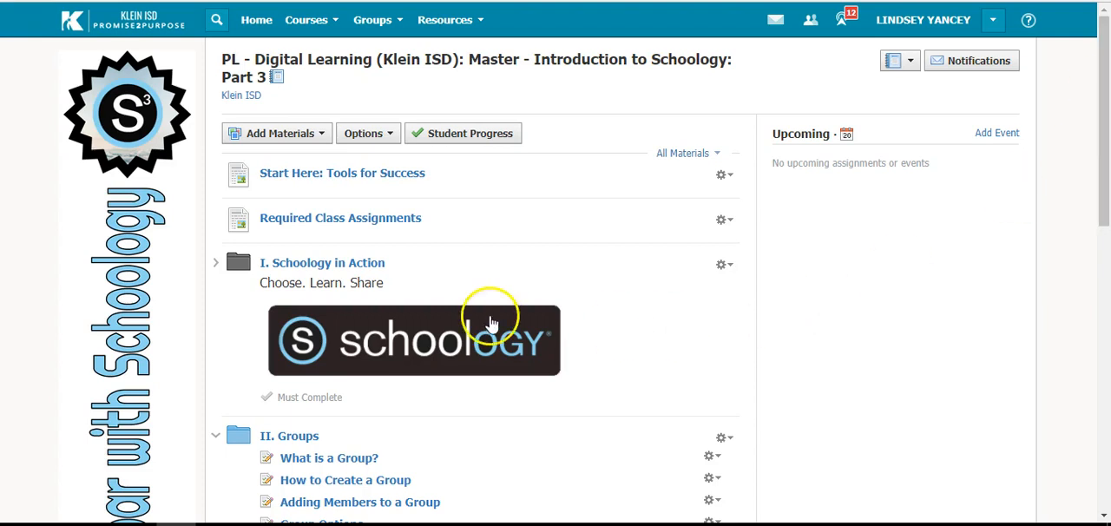